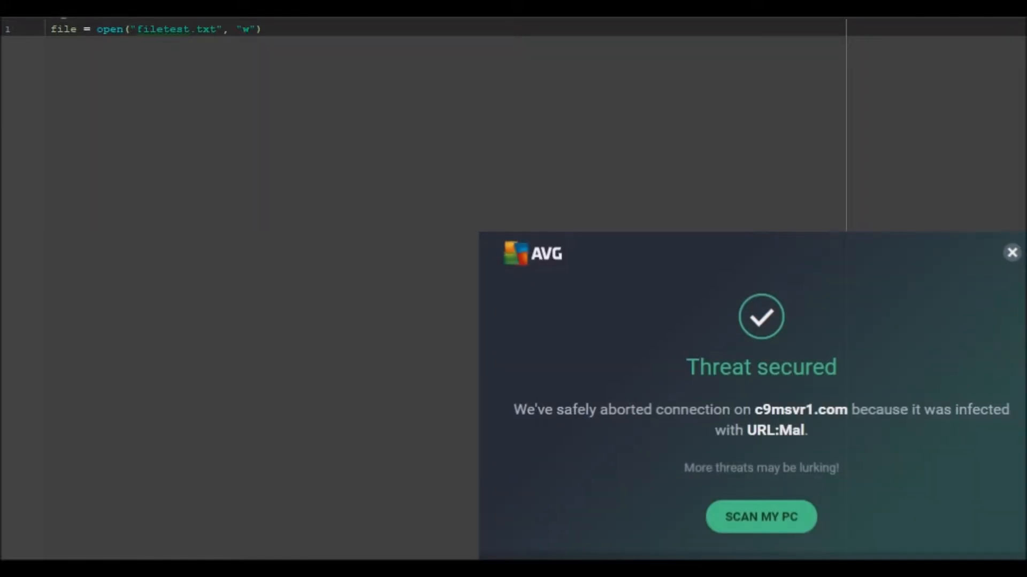
mouse_move(1012, 253)
text(stringlist = [)
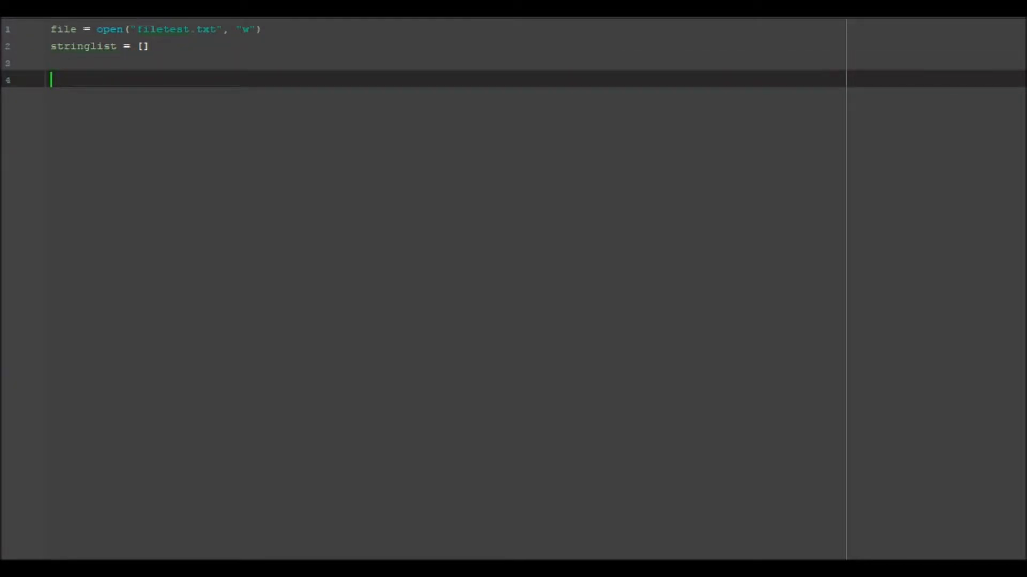
Start a for loop over range(5) and move into its indented body
text(for i in)
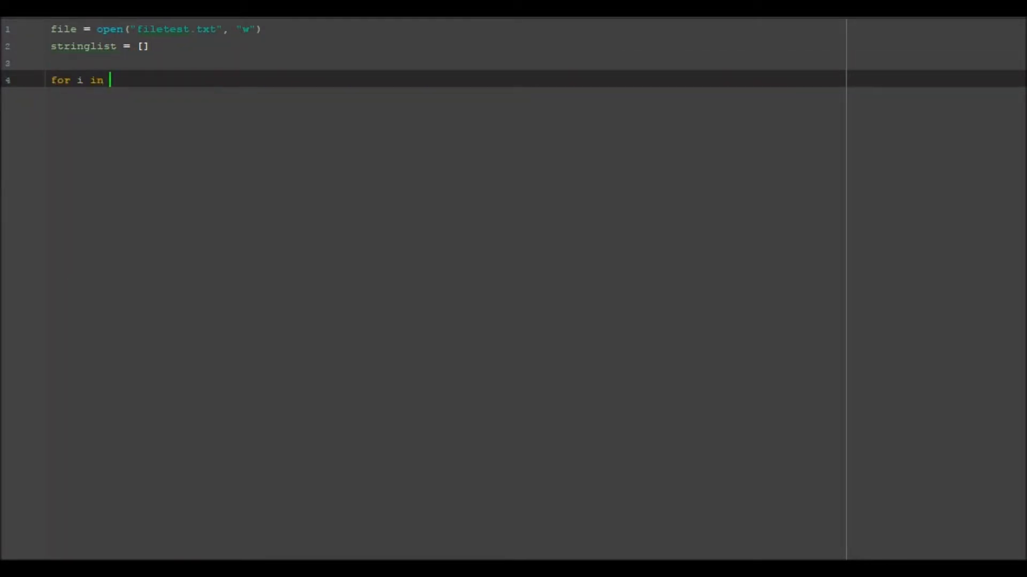
text(range()
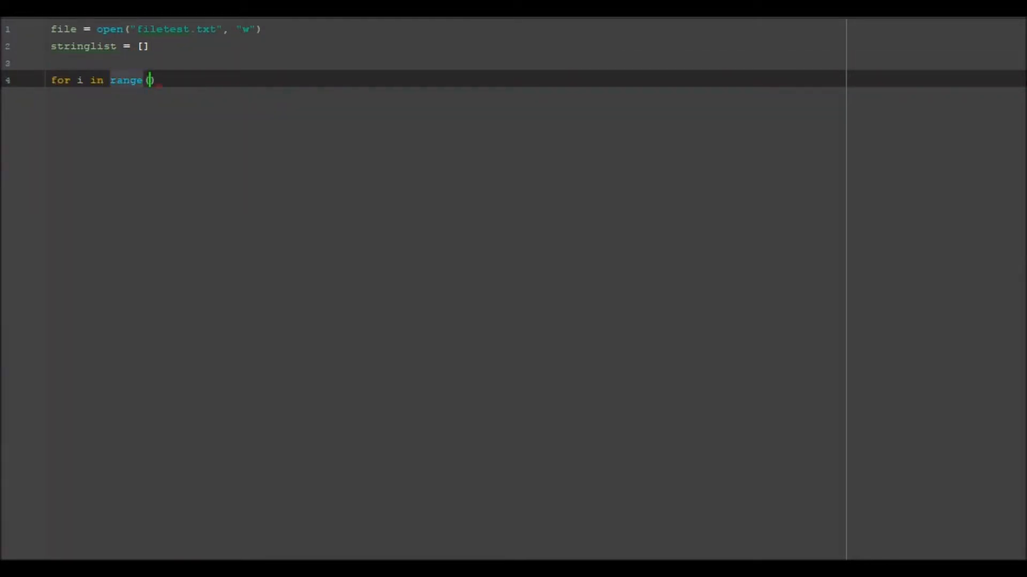
text(10)
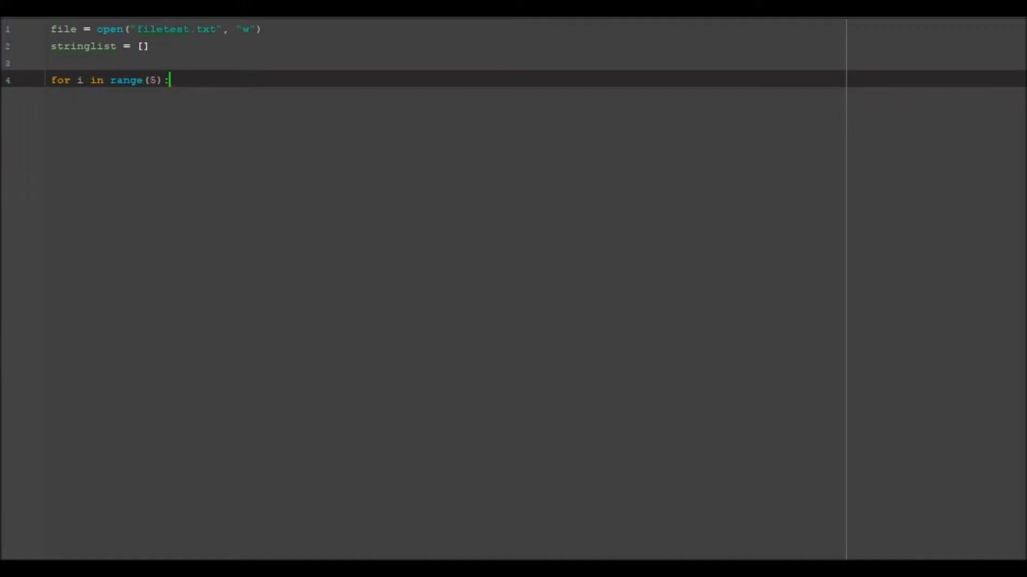
key(enter)
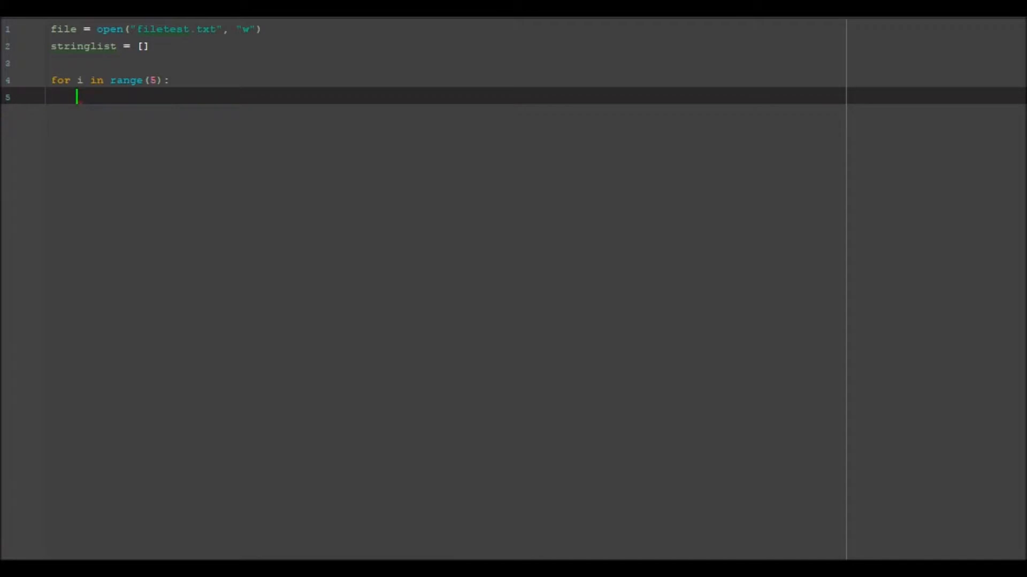
Begin stringlist.append with an input prompt reading "add to line"
text(stringl)
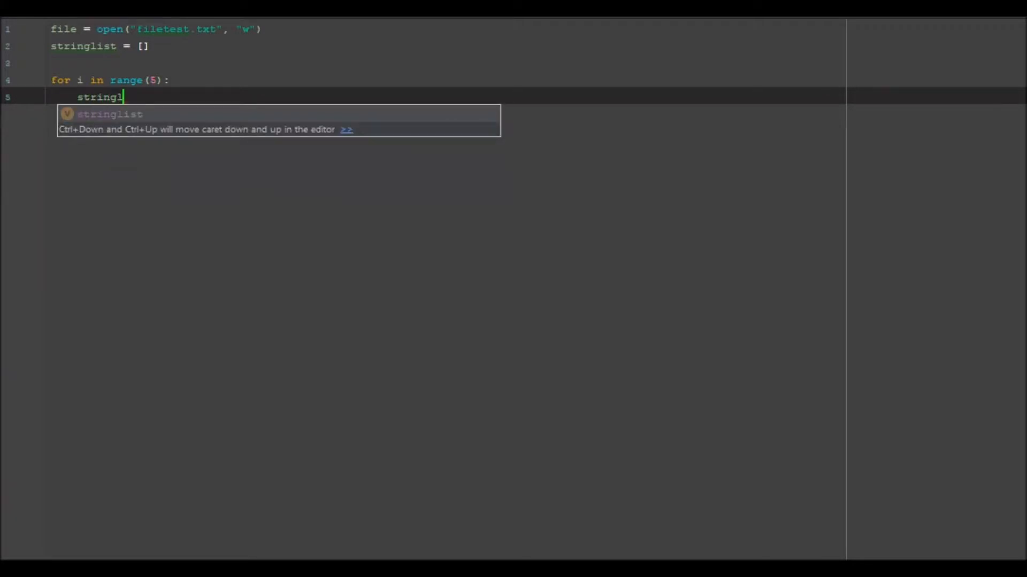
text(ist.apc)
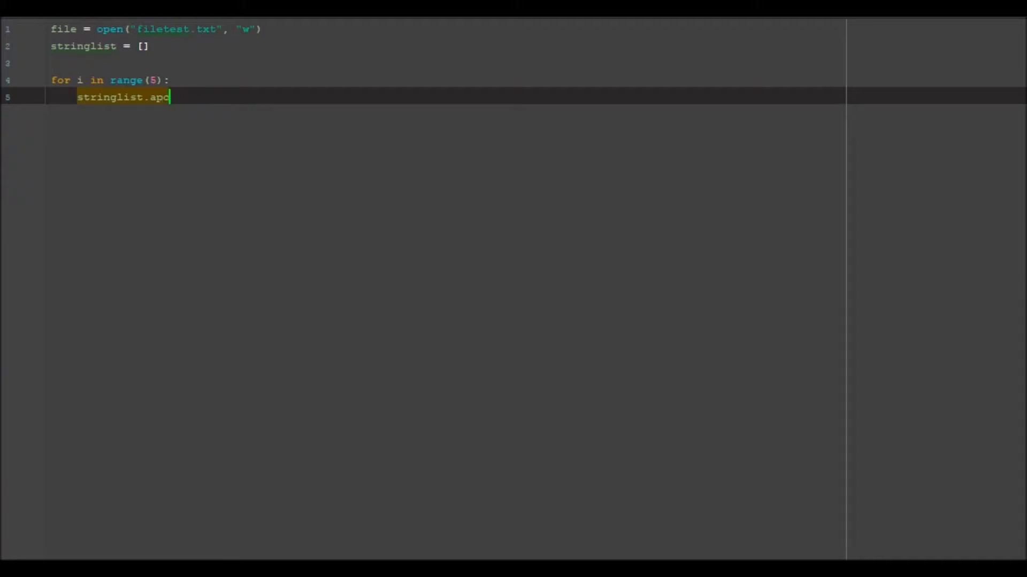
text(end)
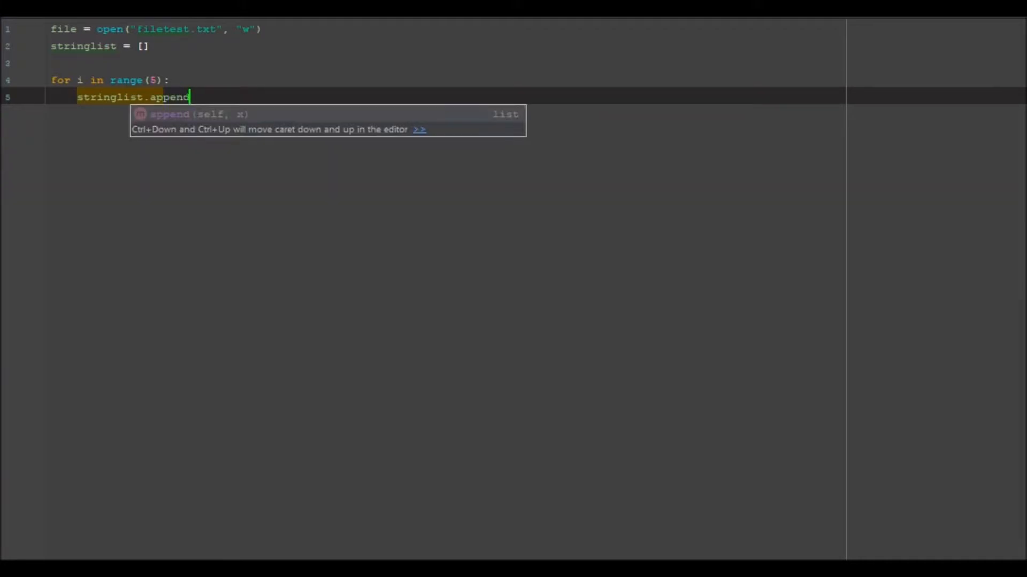
text(()
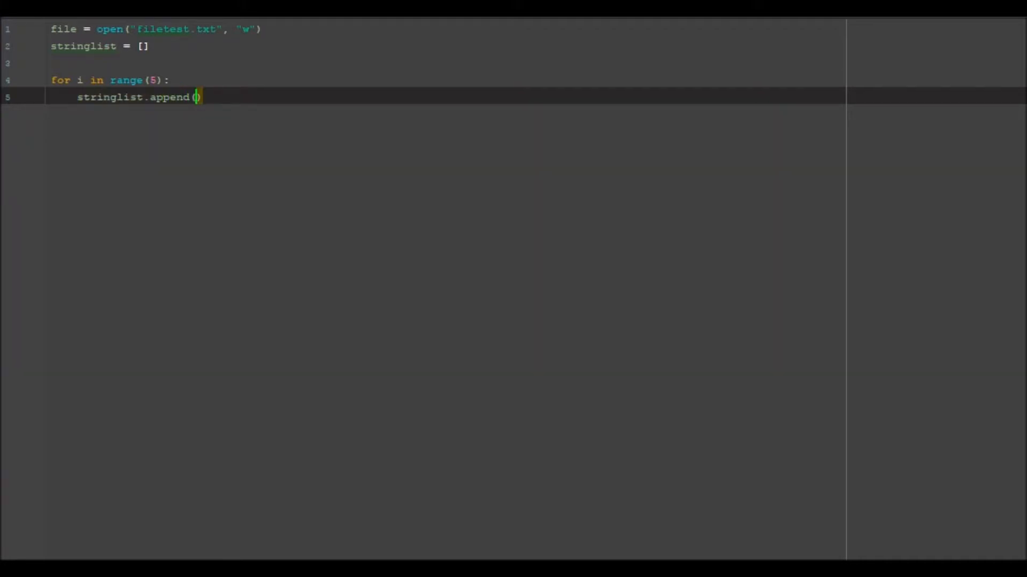
text(input)
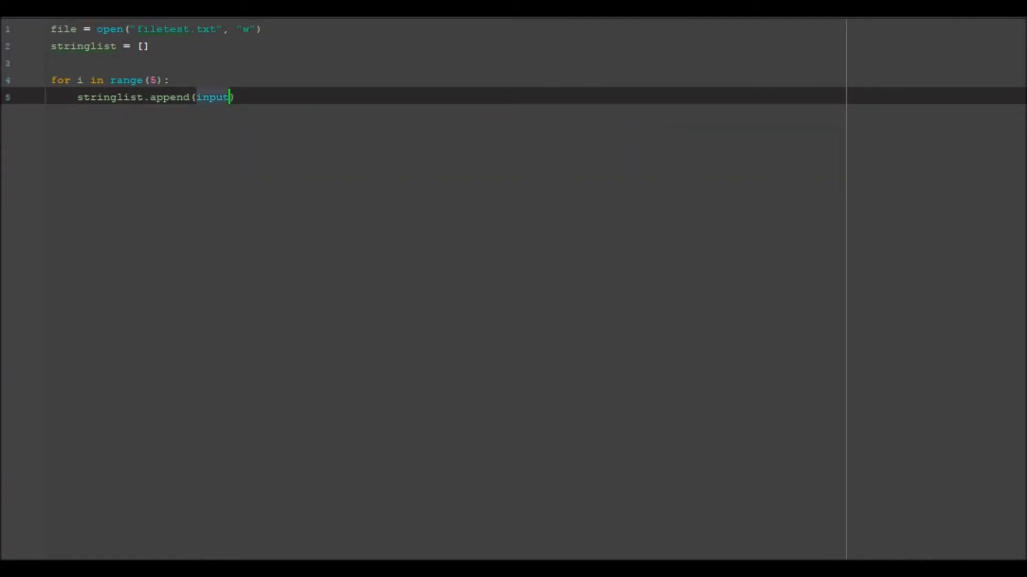
text(()
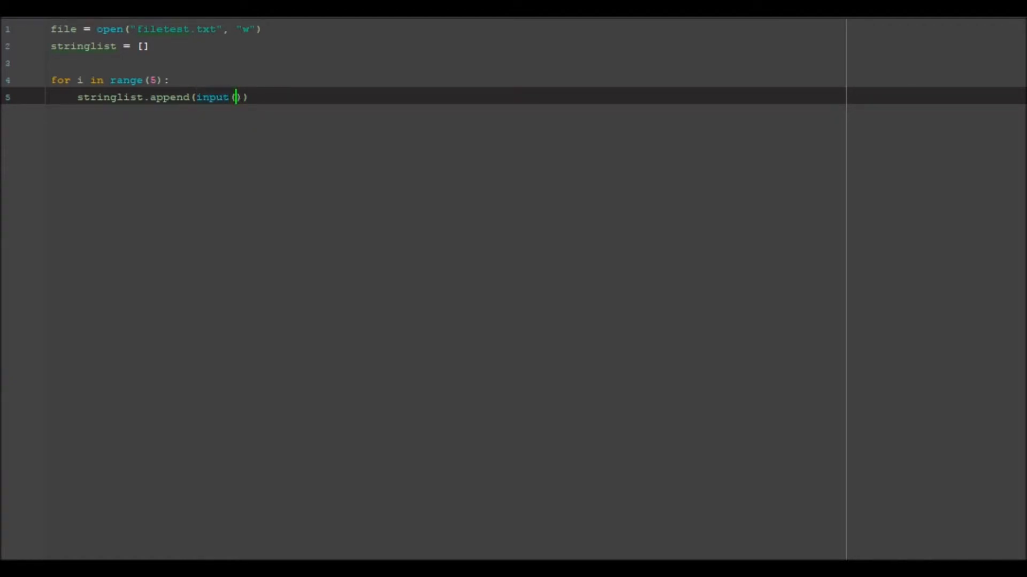
text("a)
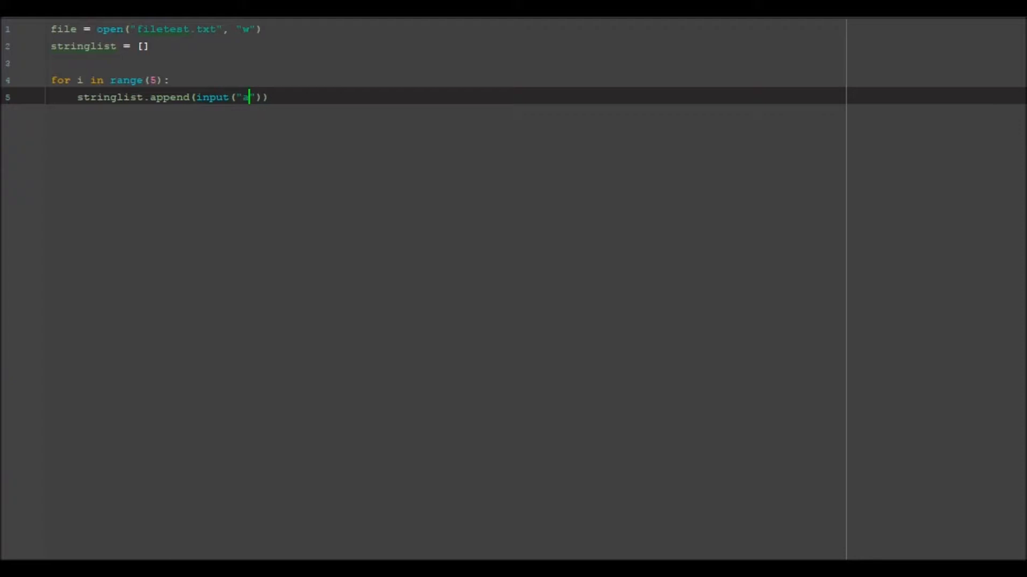
text(dd to l)
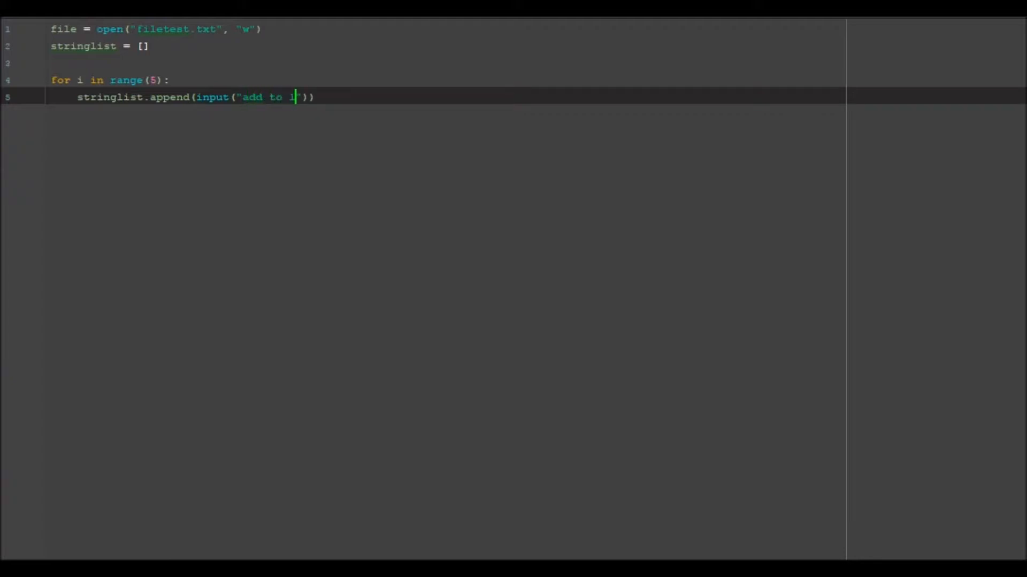
text(ine0)
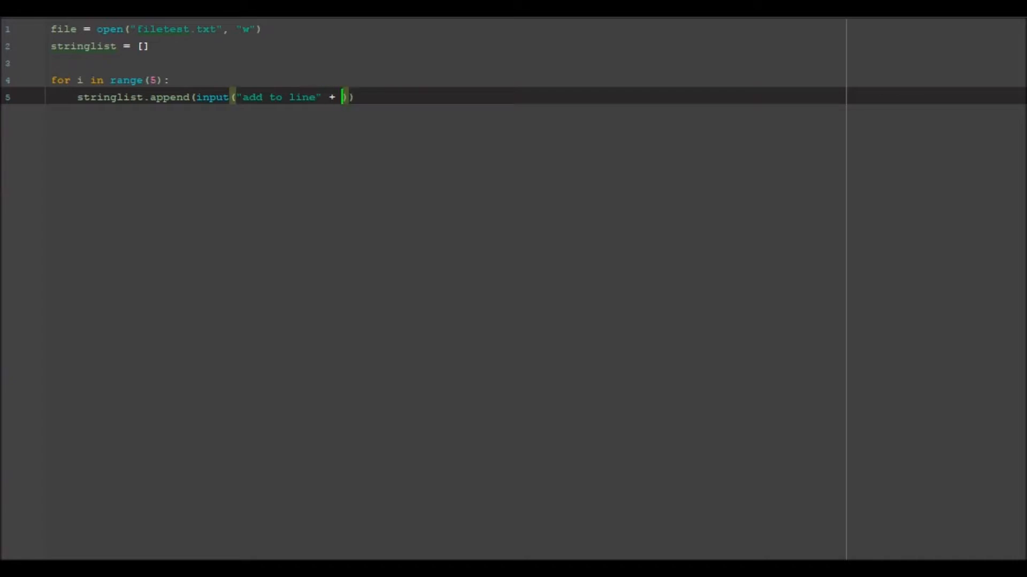
Concatenate str(i+1) and ": " into the prompt, leaving empty quotes for the line ending
text(str(i+1)
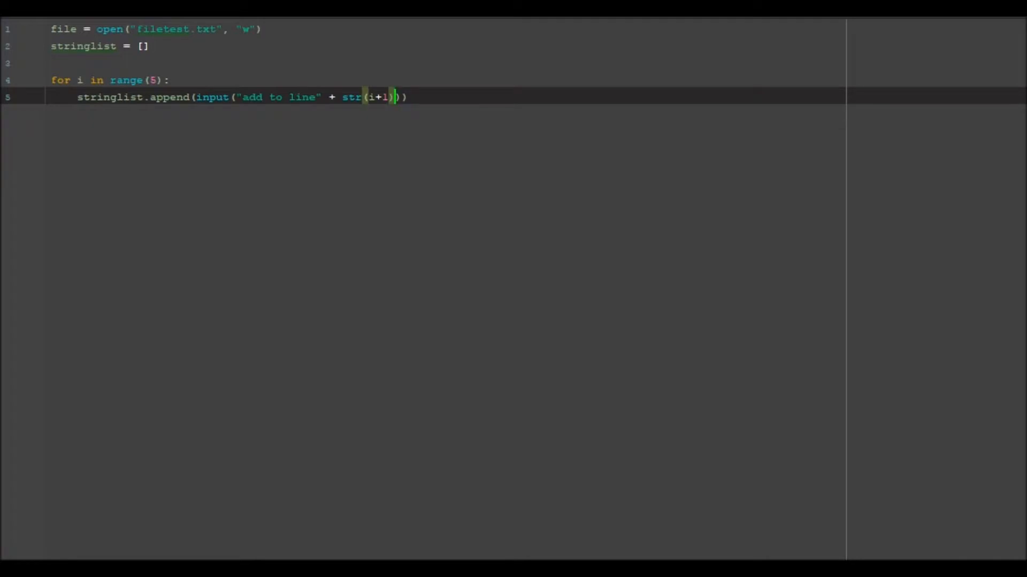
text(+ ": ")
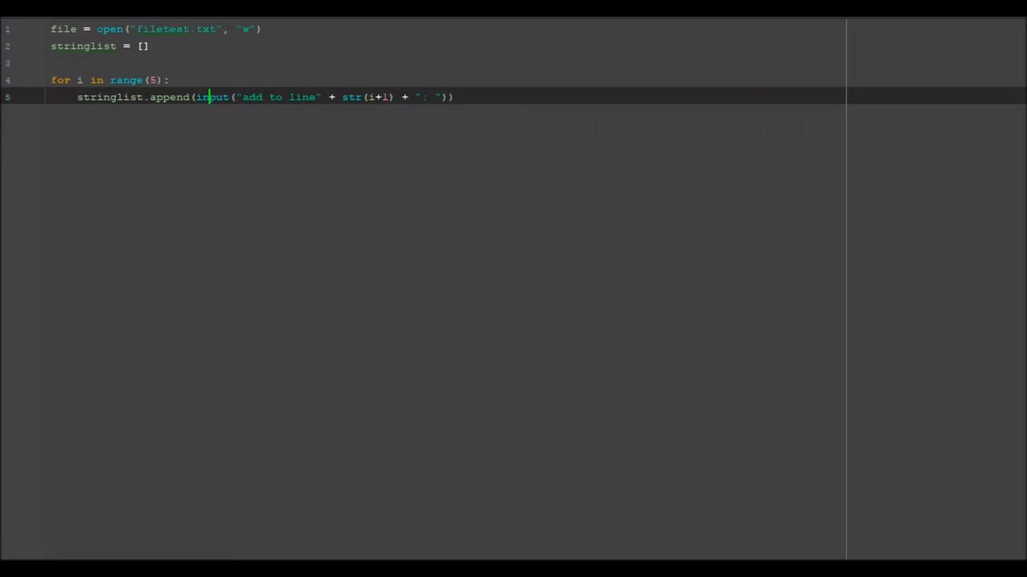
text(()
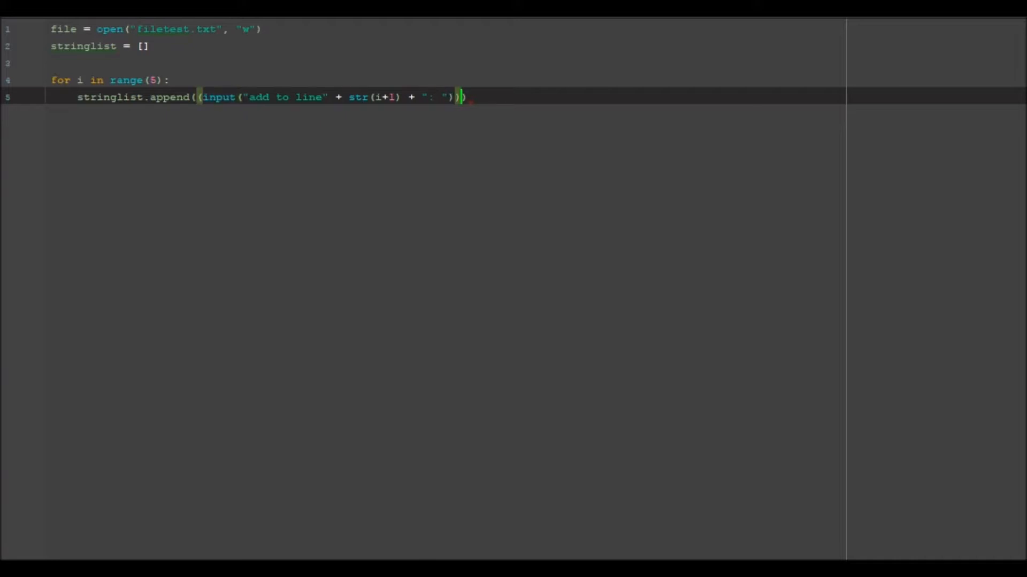
text(+)
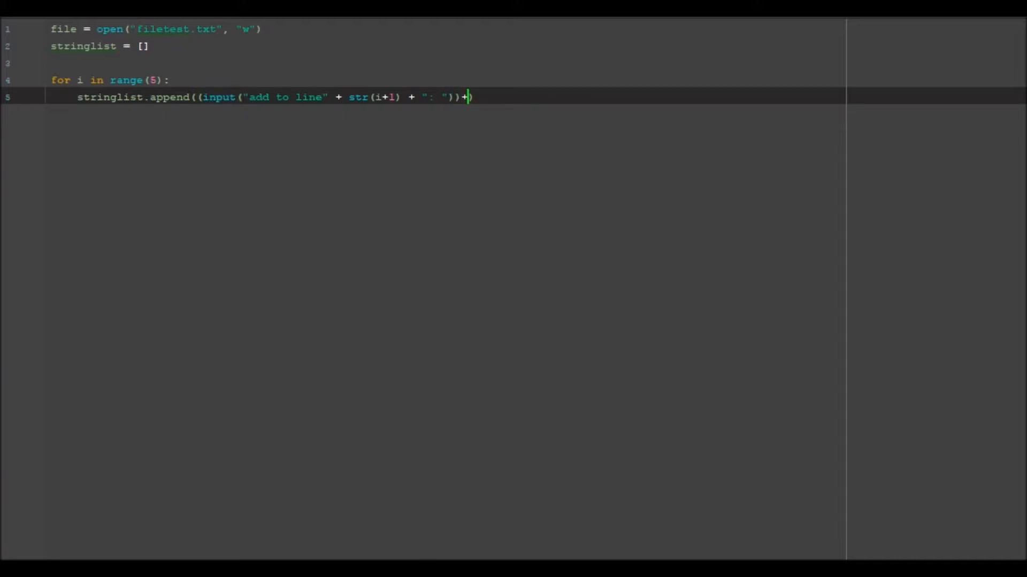
text(,)
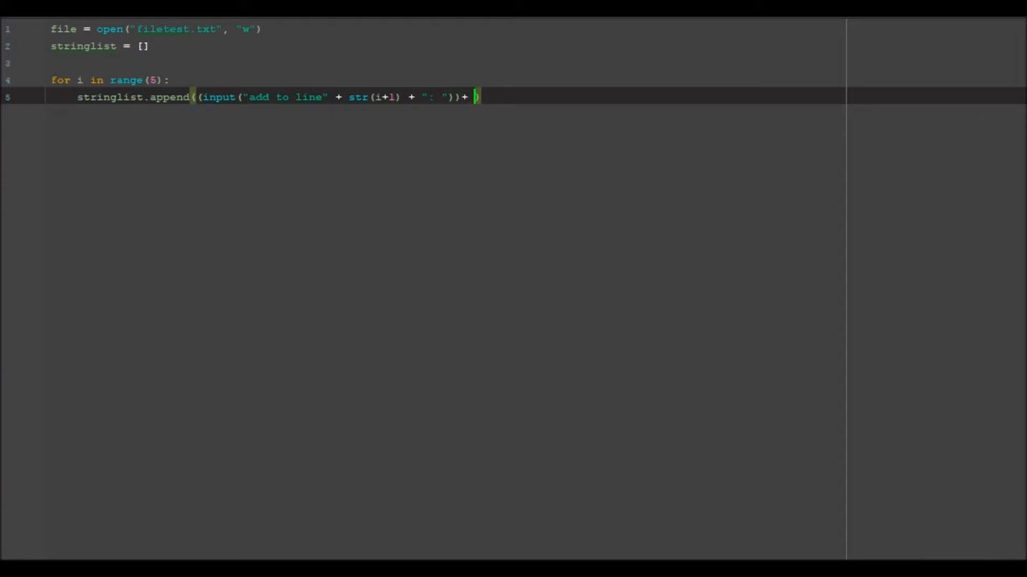
text("")
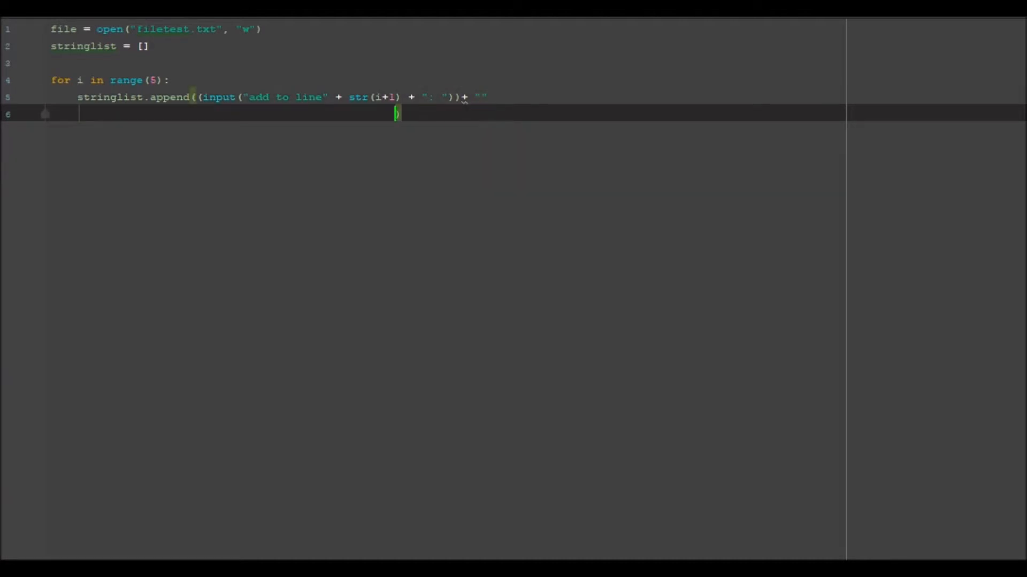
Put a \n newline inside the empty quotes so each appended input ends a line
key(backspace)
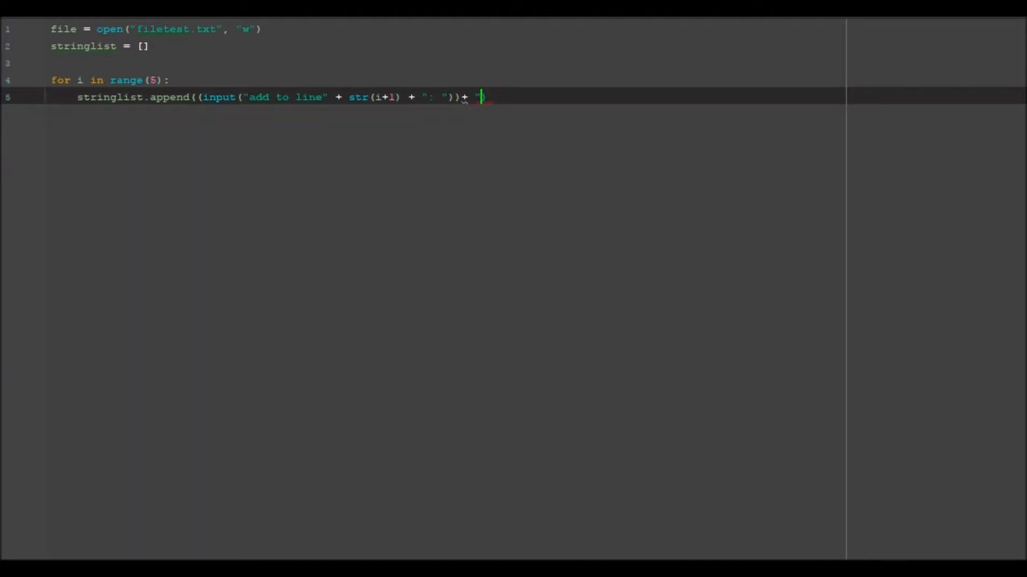
text(\)
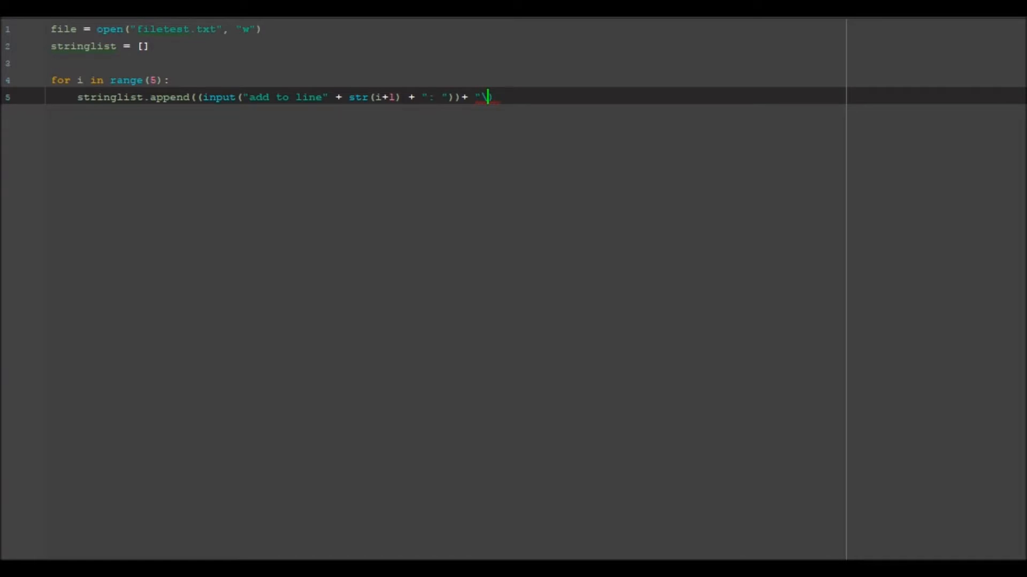
text(n")
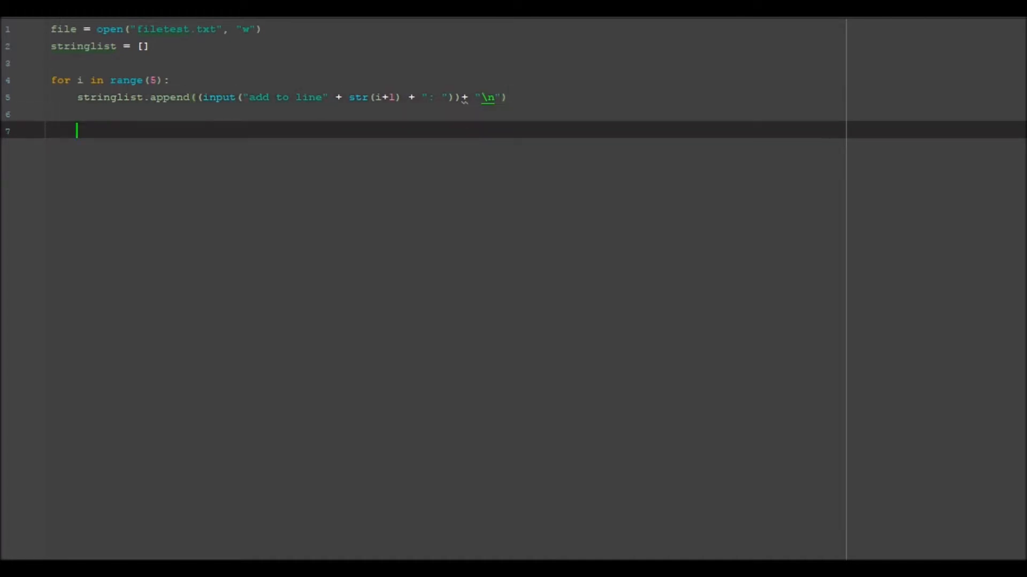
Add the line file.writelines(stringlist) to write the collected lines to the file
text(w)
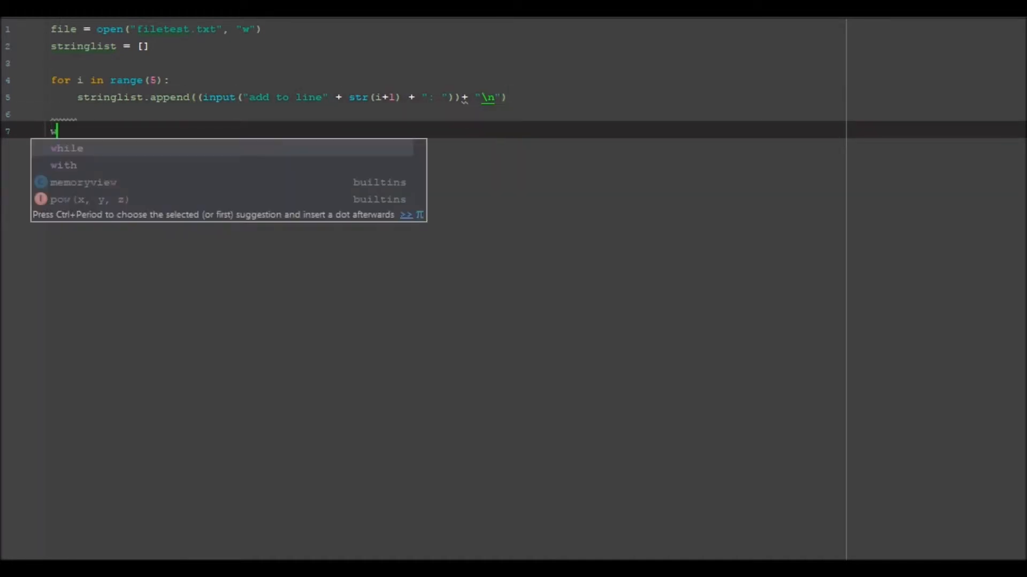
key(backspace)
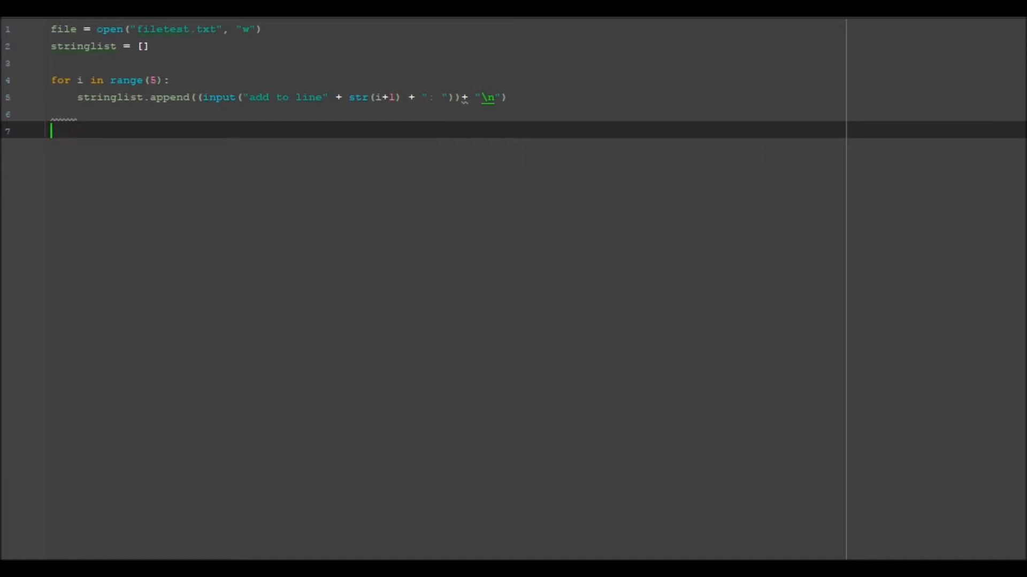
text(file.)
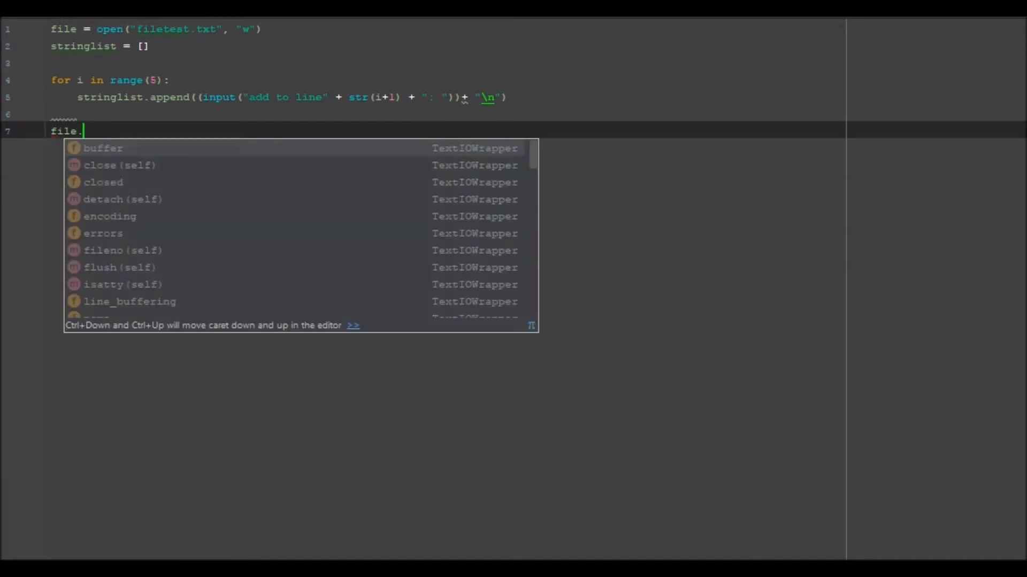
text(writelines()
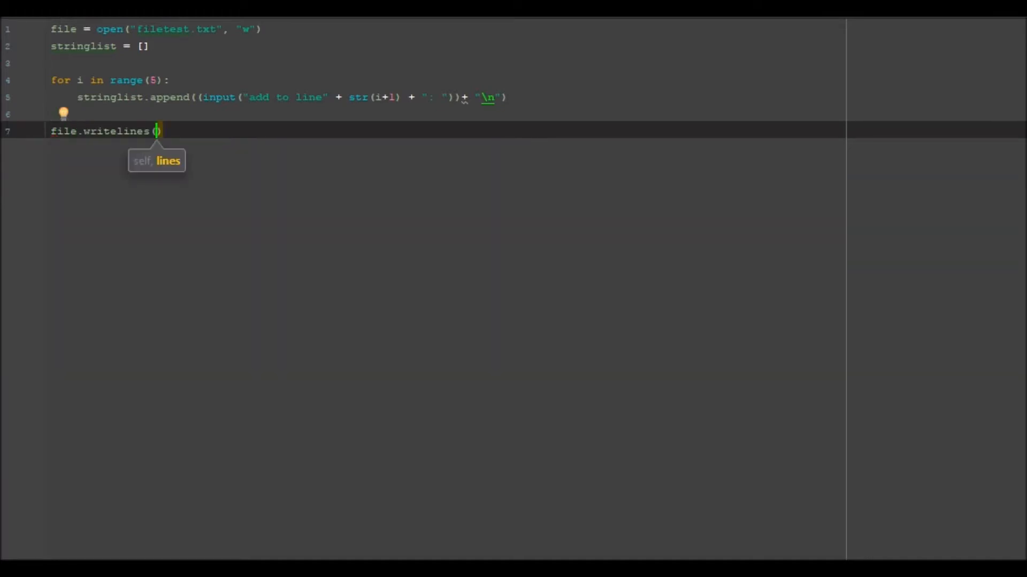
text(stringlist)
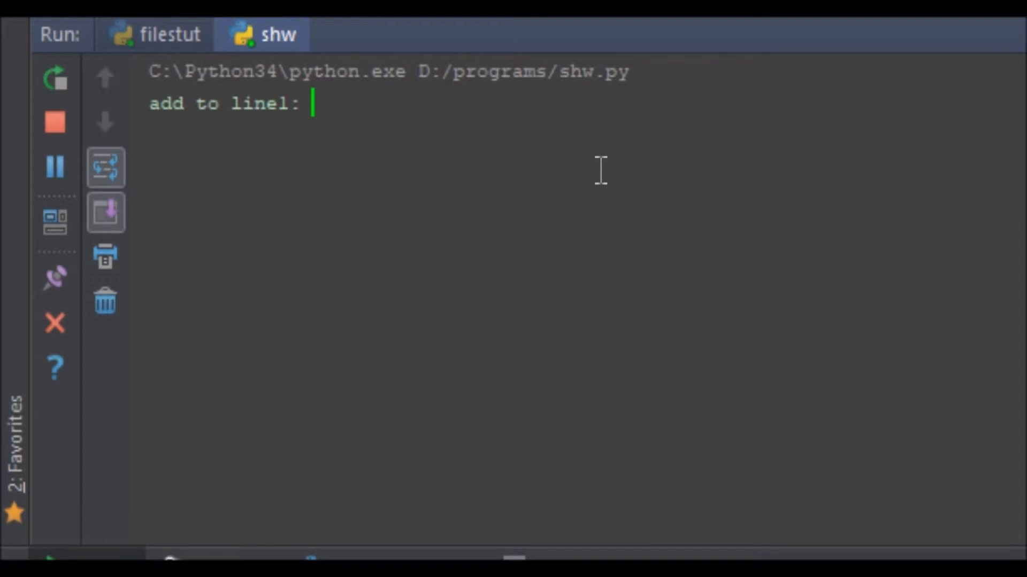
Answer the first two 'add to line' prompts with test and test2
text(test)
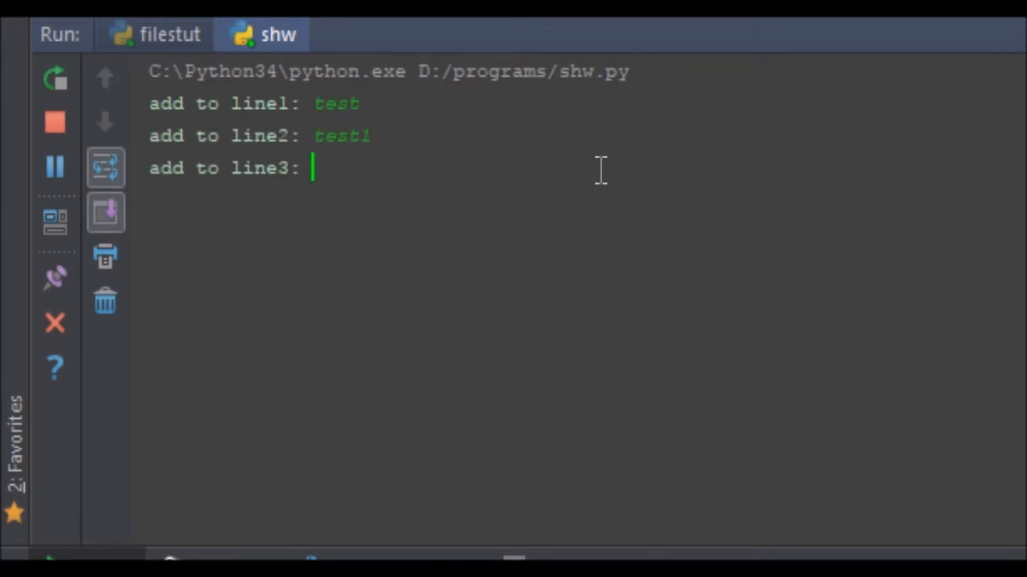
text(test2)
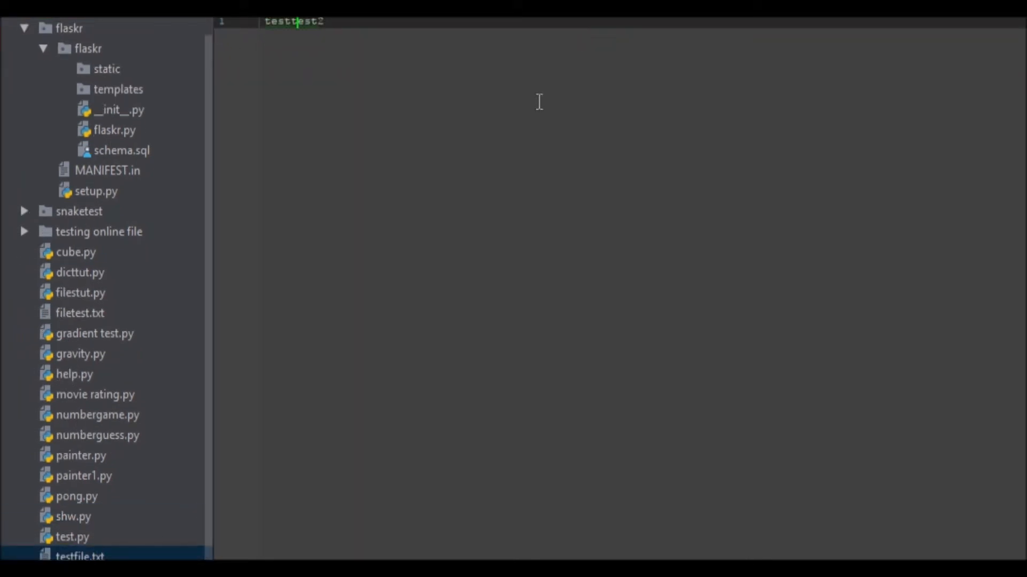
Inspect the output text file showing the answers run together on one line
click(80, 312)
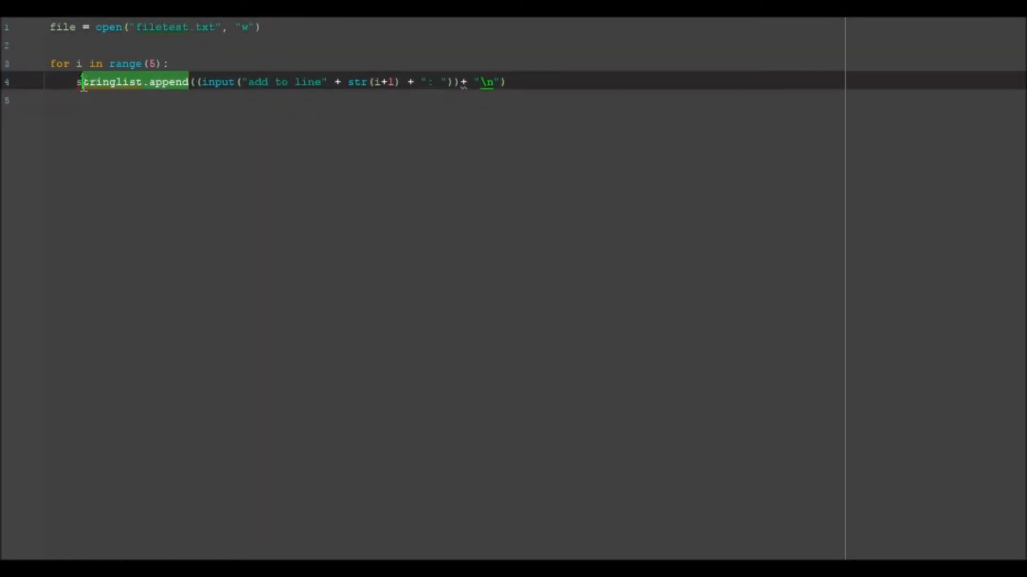
Replace stringlist.append with file.write in the loop and bring up the run menu
text(file.w)
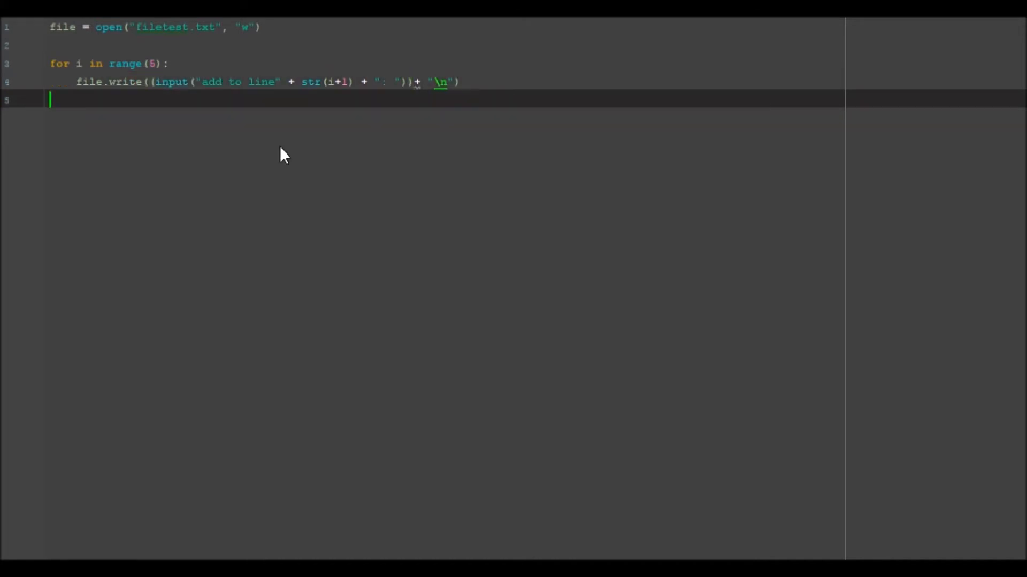
right_click(6, 13)
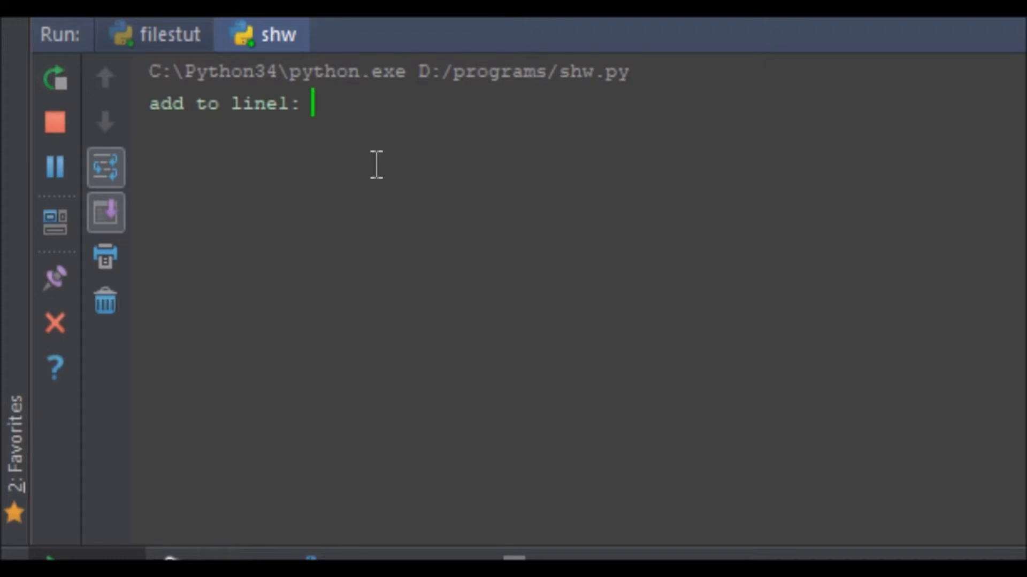
Answer the line prompts with something, something else, hello, world and test
text(something)
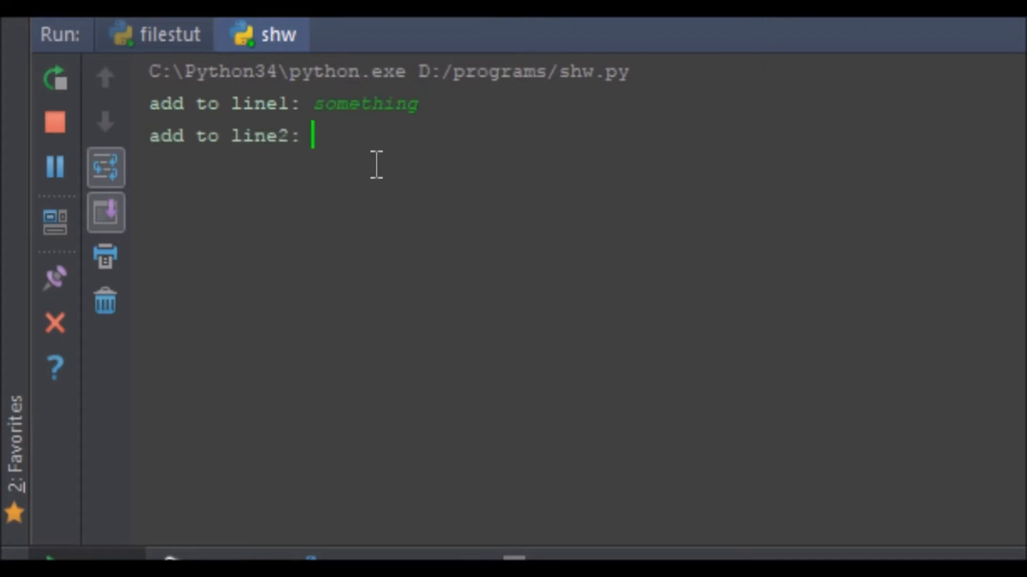
text(something else)
text(hello)
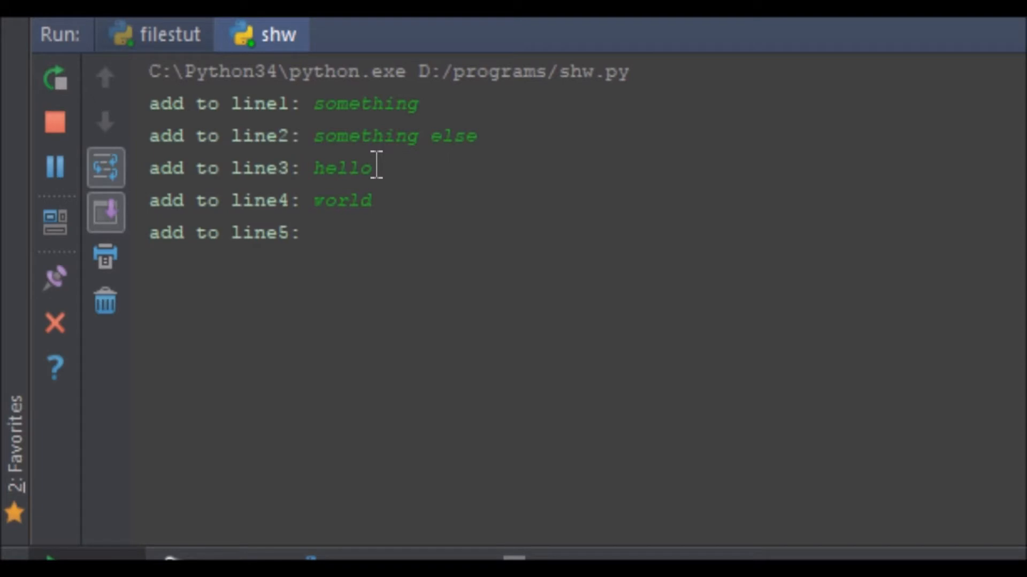
text(test)
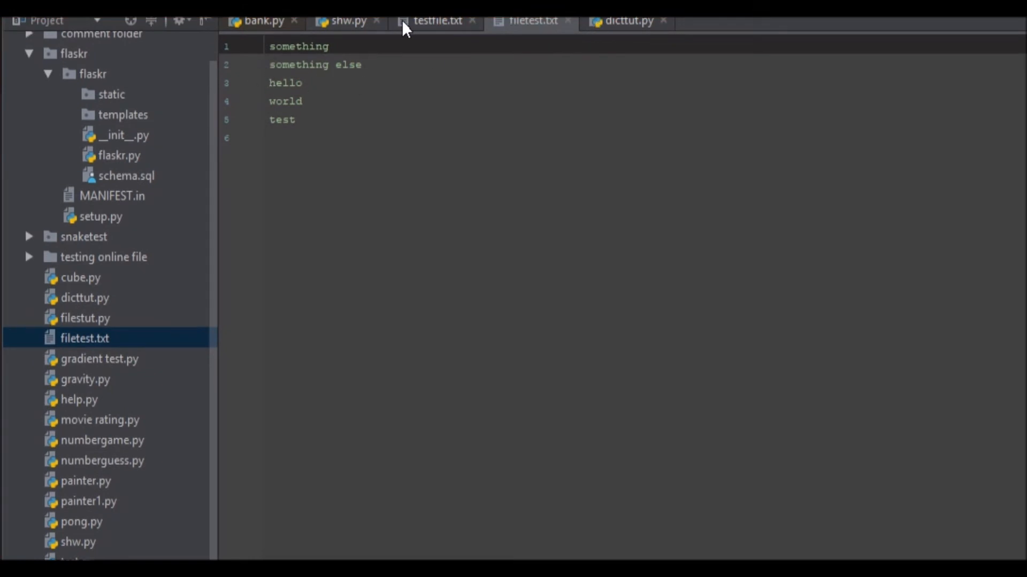
View filetest.txt holding the five entered answers on separate lines
click(347, 20)
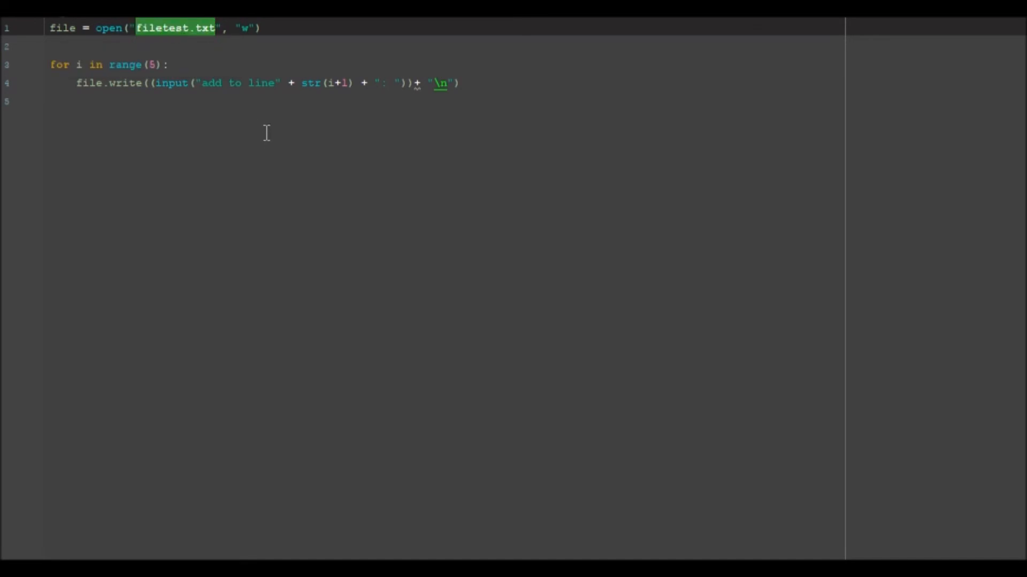
mouse_move(265, 97)
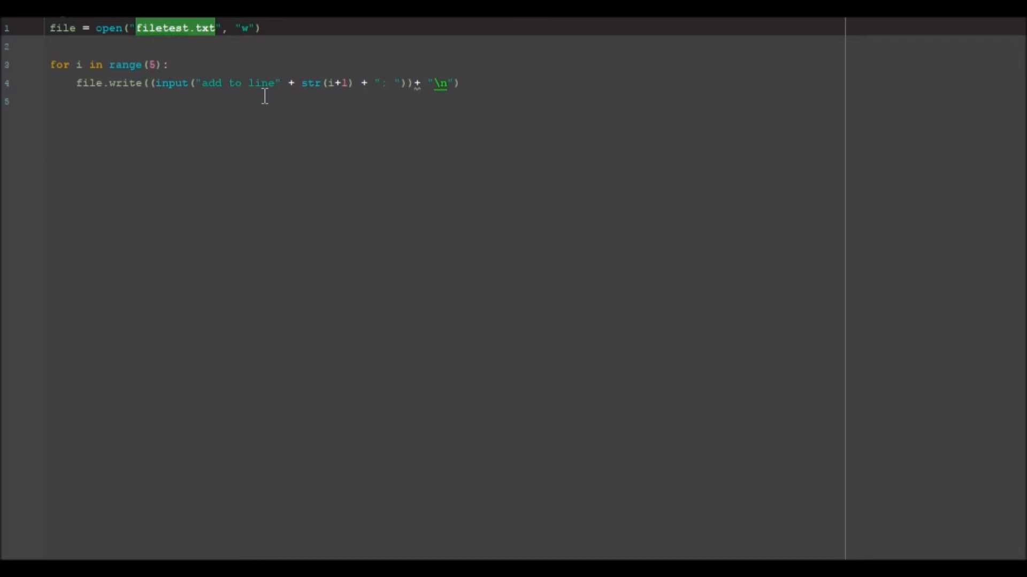